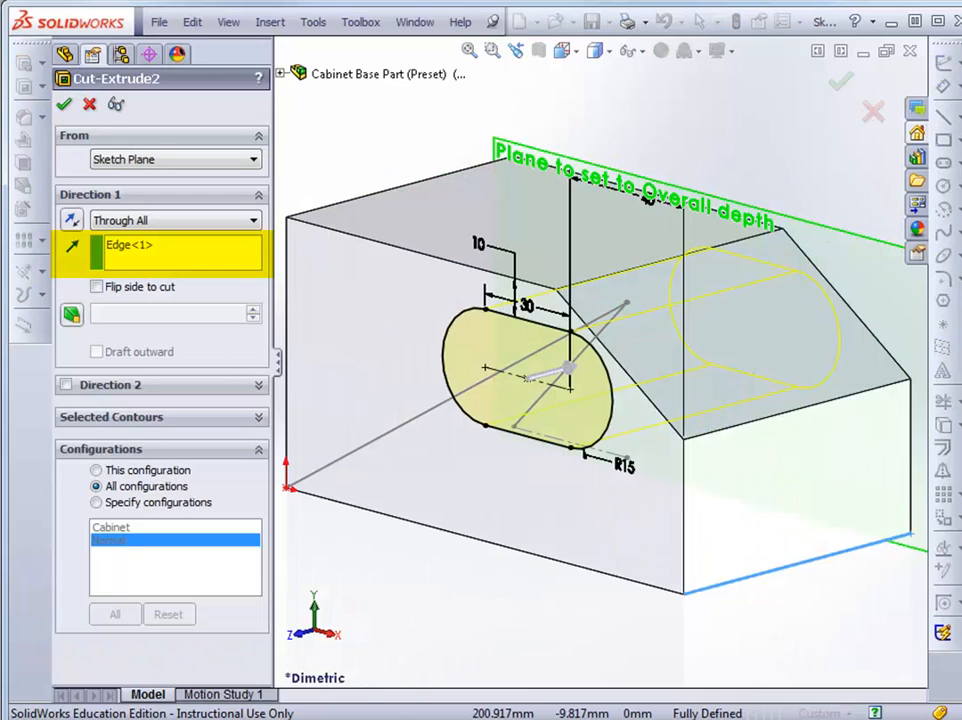
# - Switch to the ORTHO TO OBLIQUE - ANSWER drawing with orthographic and oblique views
pyautogui.click(164, 220)
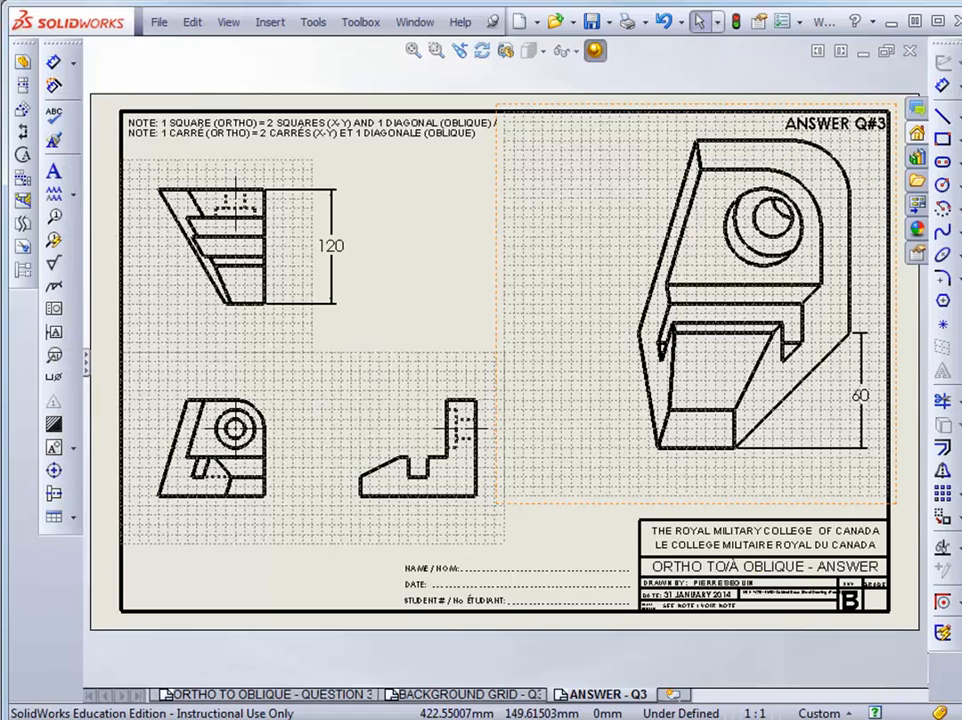
# - Edit Sketch1 of the Principle 17 part showing the 30.00° line from the origin
pyautogui.click(228, 694)
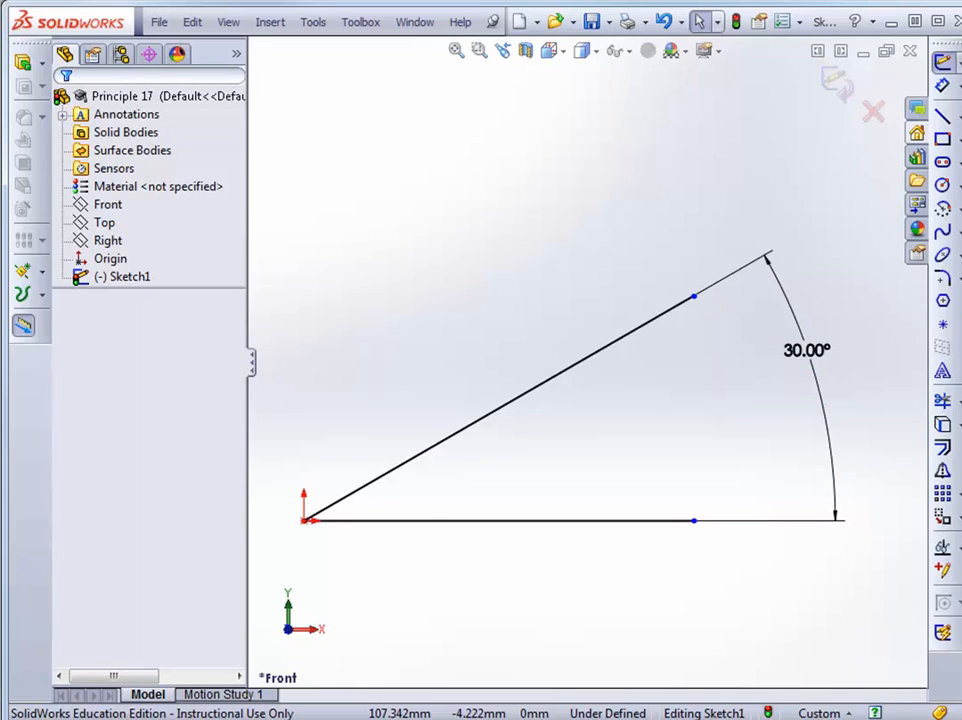
# - Show the METHOD 2 - TRUE SIZE LINE part with Plane1, Plane2 and its ConfigurationManager list
pyautogui.moveTo(768, 256); pyautogui.dragTo(684, 144)
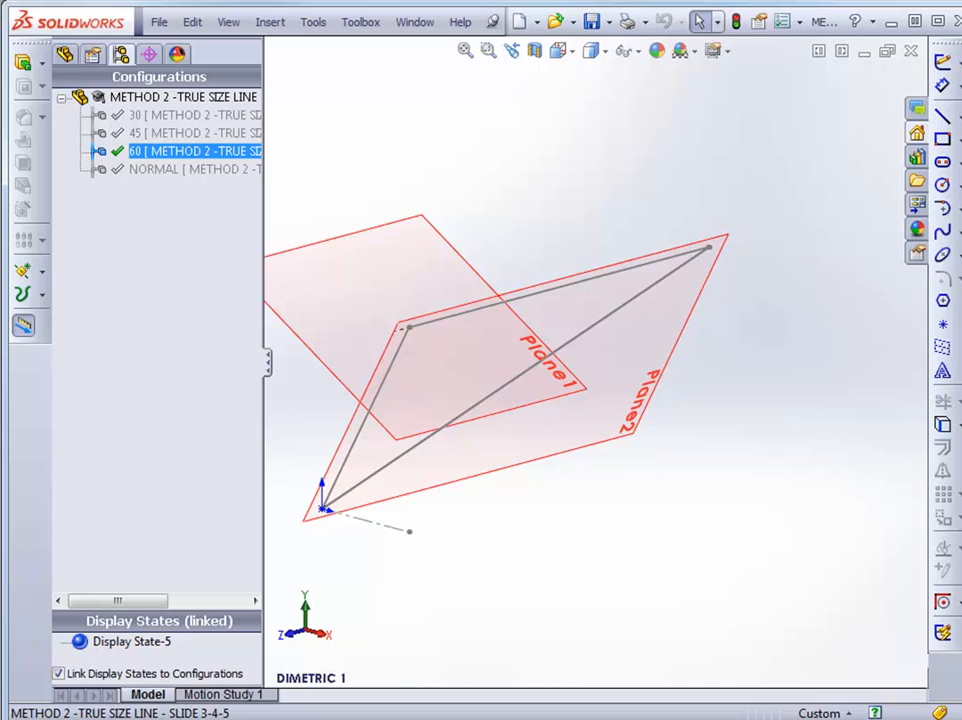
# - Bring up the Modify Configurations table listing angles 30, 45, 60 and 0 for NORMAL
pyautogui.doubleClick(192, 132)
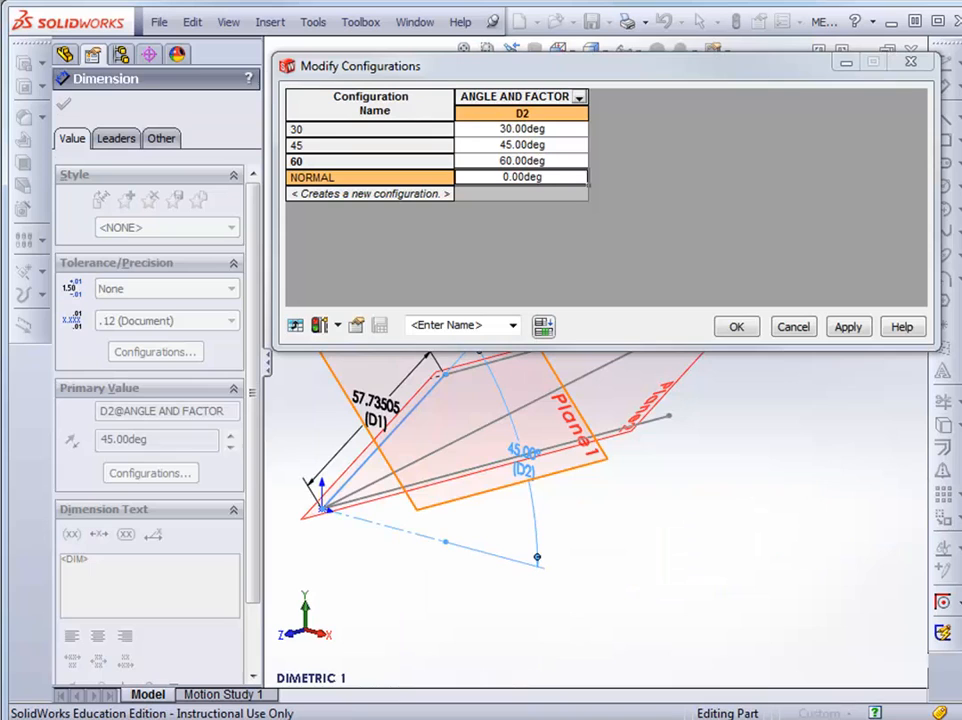
# - In Illustrator, shear the selected rectangle horizontally by 30 degrees with Preview on
pyautogui.click(578, 96)
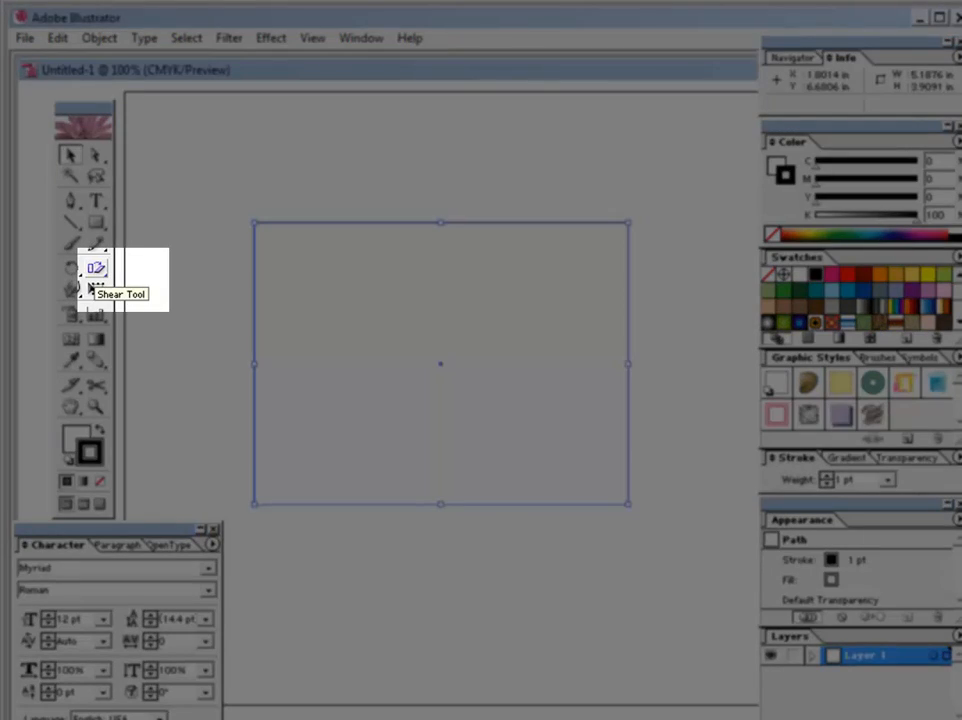
pyautogui.doubleClick(96, 268)
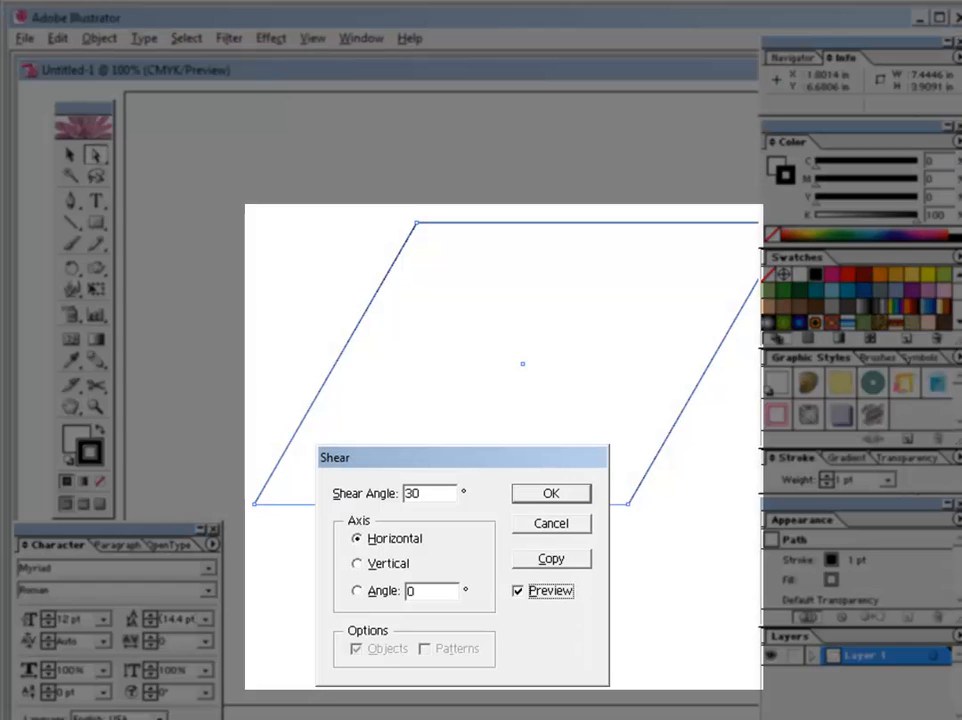